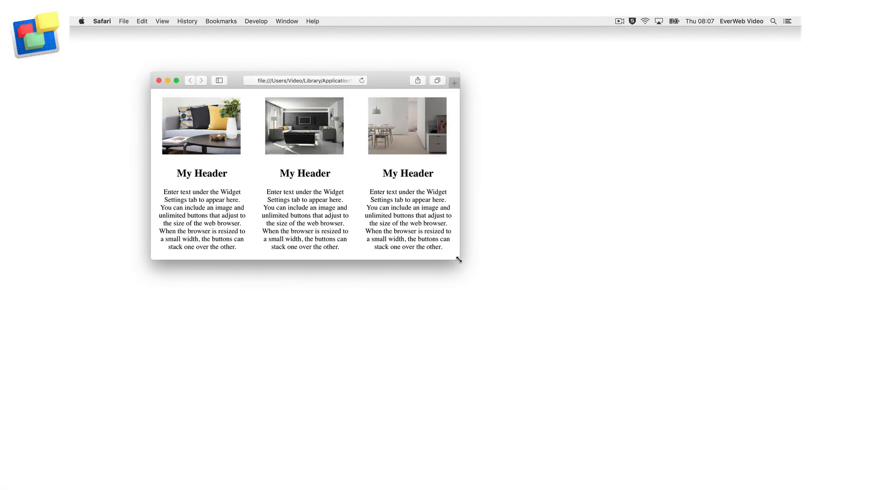
# Resize the Safari window to watch the three widgets reflow
pyautogui.moveTo(459, 262); pyautogui.dragTo(522, 289)
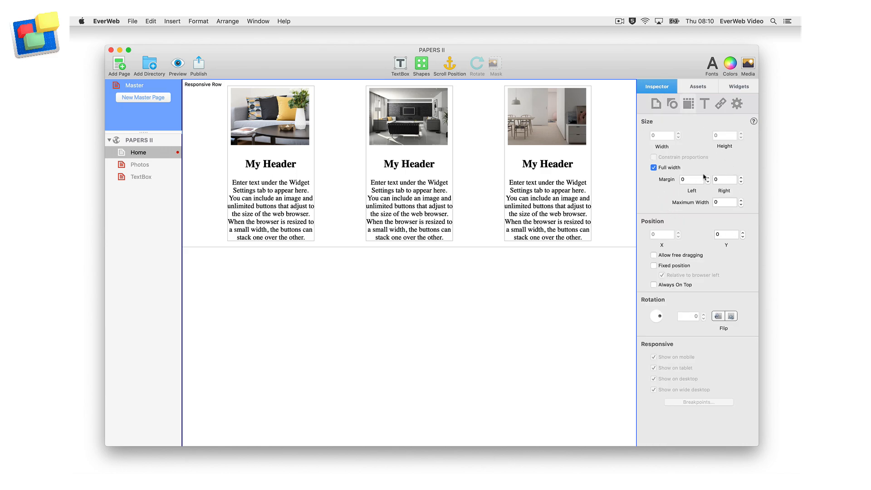
pyautogui.moveTo(622, 198)
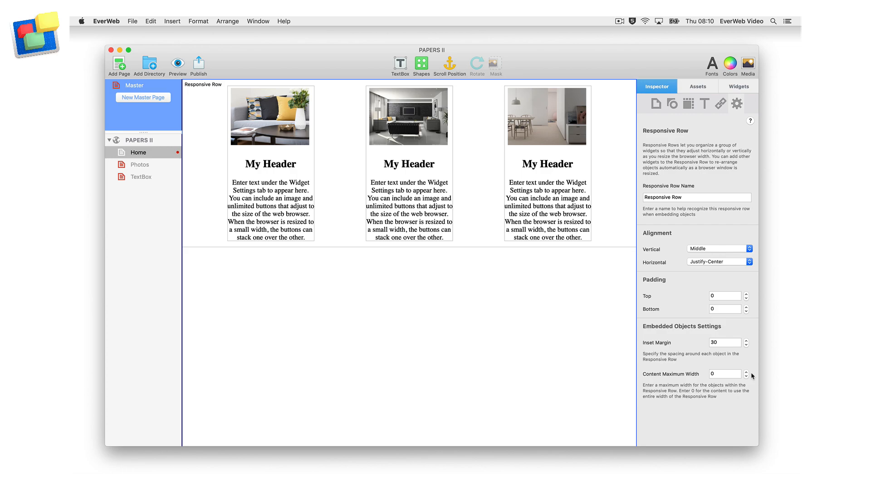
# Preview in the browser and widen then narrow the window, checking the widgets stay centered
pyautogui.click(177, 62)
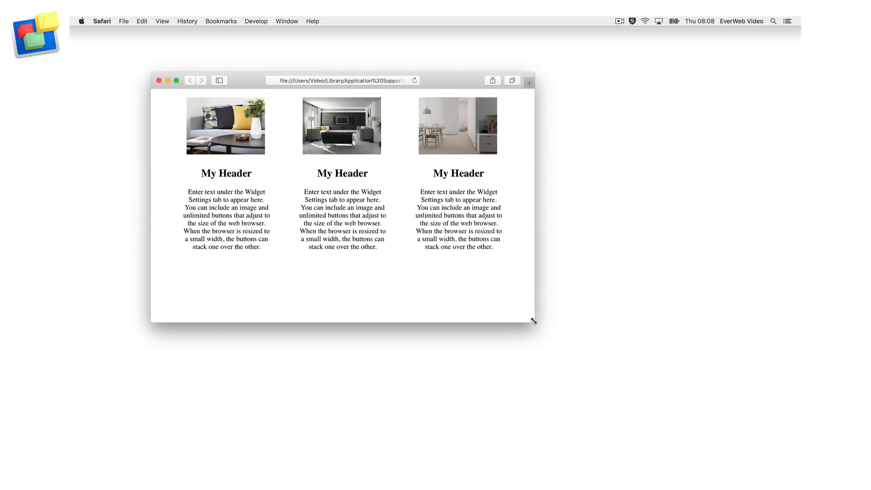
pyautogui.moveTo(532, 321); pyautogui.dragTo(699, 396)
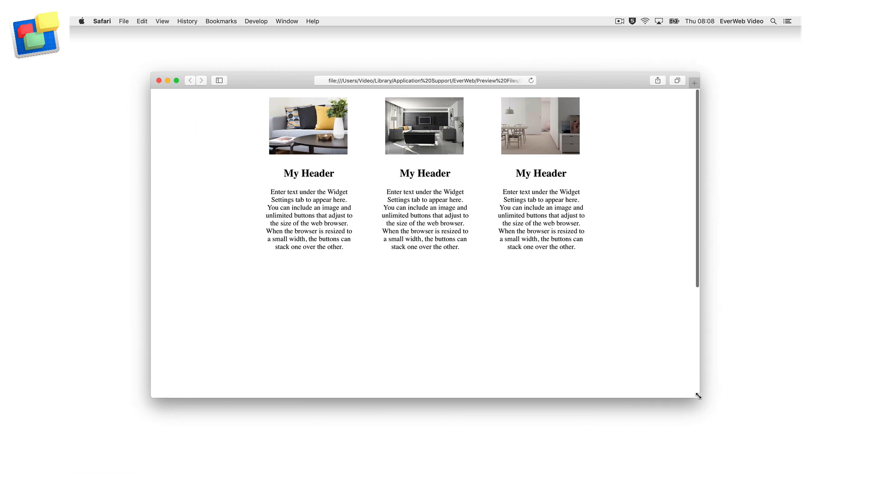
pyautogui.moveTo(698, 394); pyautogui.dragTo(648, 380)
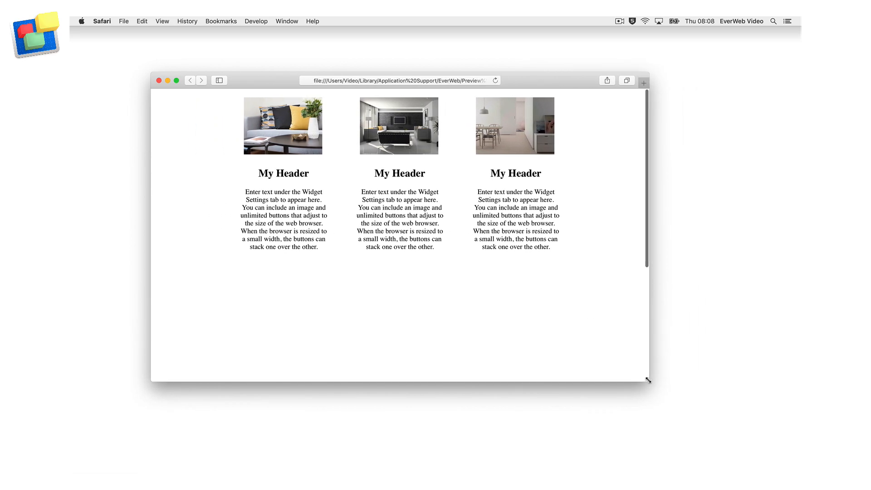
pyautogui.moveTo(647, 380); pyautogui.dragTo(509, 282)
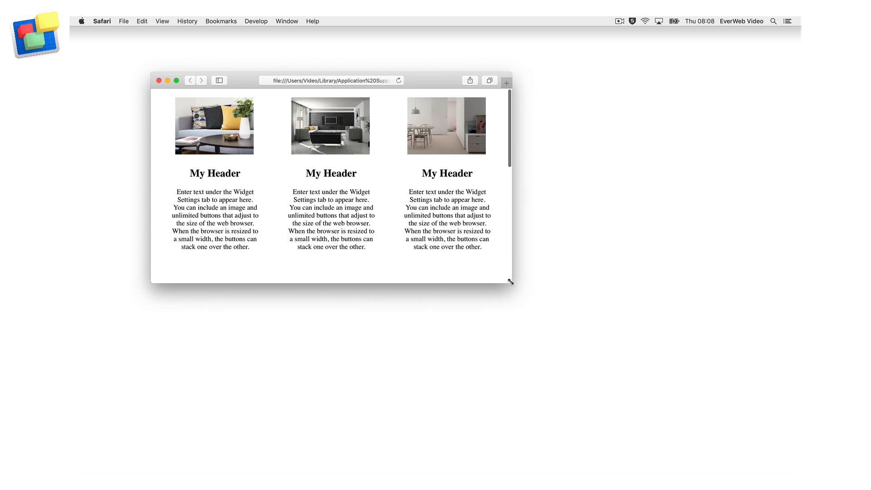
pyautogui.moveTo(509, 283); pyautogui.dragTo(426, 359)
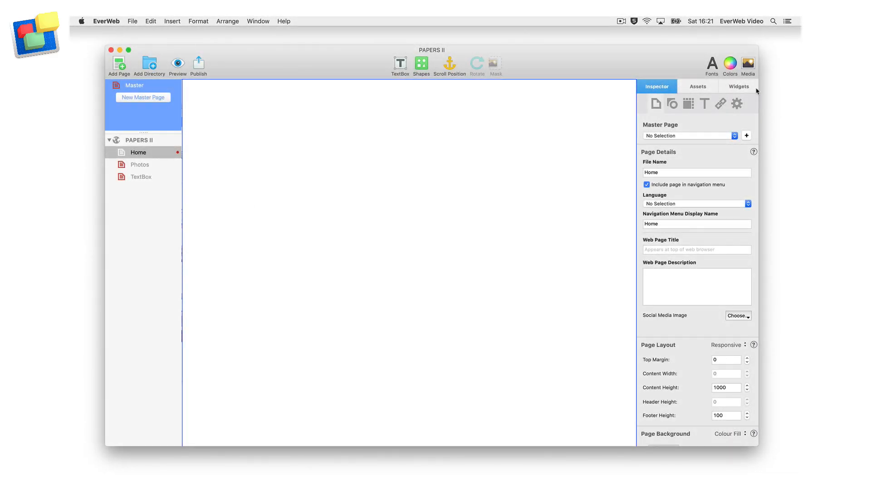
# Add an empty responsive row to the Home page and show the widget library
pyautogui.click(739, 87)
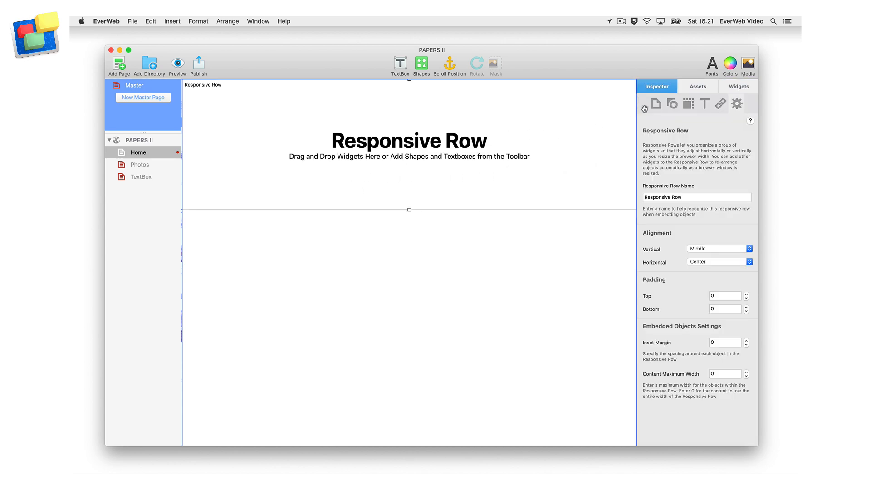
pyautogui.click(739, 86)
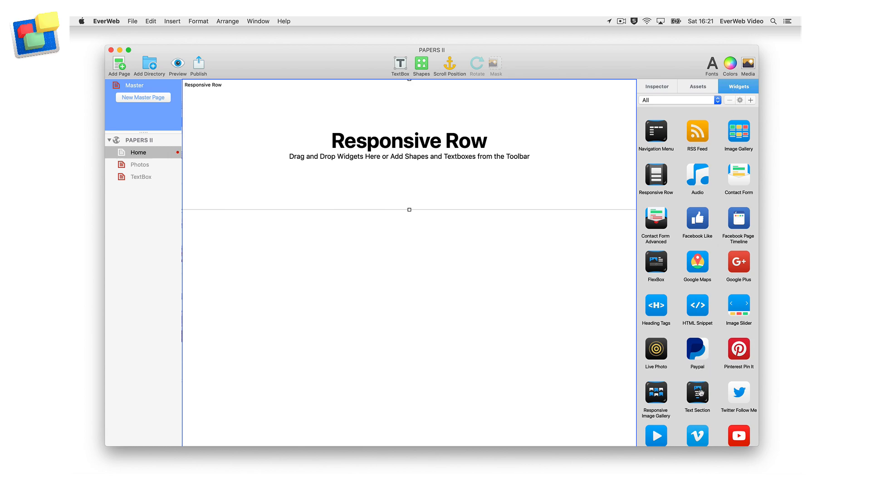
# Drop a Text Section widget with default header and text into the responsive row
pyautogui.moveTo(697, 393); pyautogui.dragTo(232, 119)
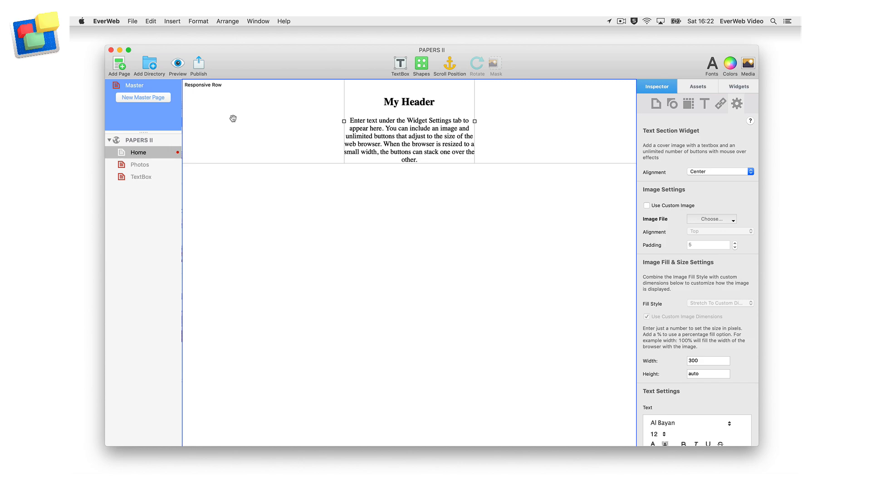
pyautogui.moveTo(659, 207)
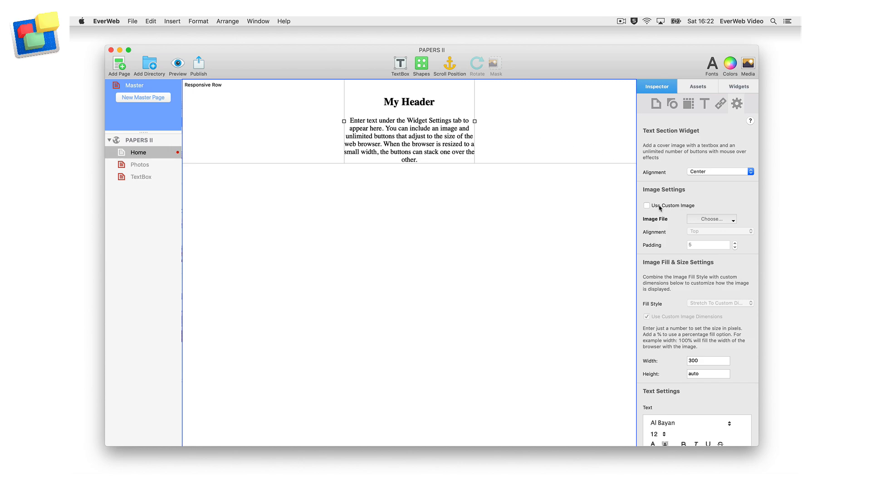
# Use the sofa photo as a custom cover image, width 180 with auto height
pyautogui.click(646, 205)
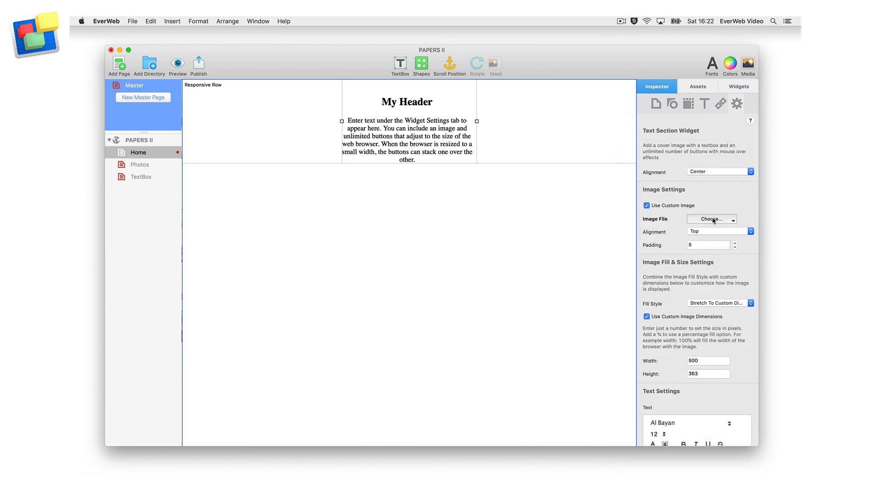
pyautogui.click(711, 219)
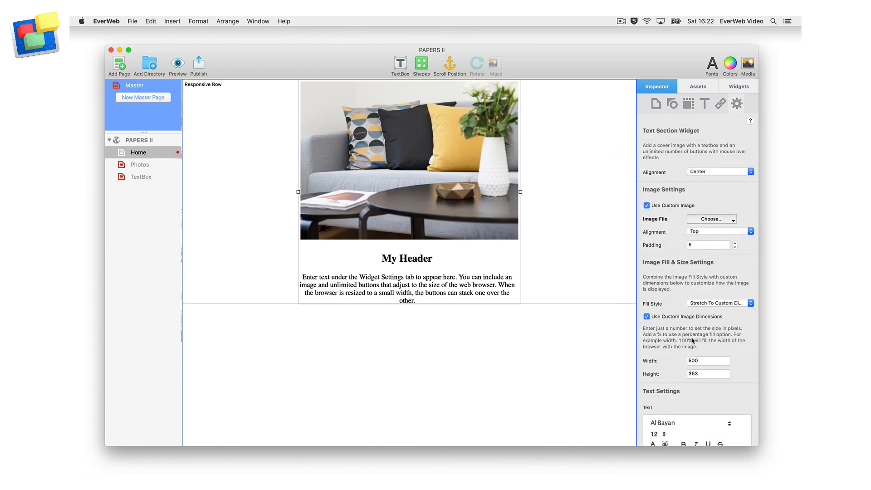
pyautogui.doubleClick(705, 361)
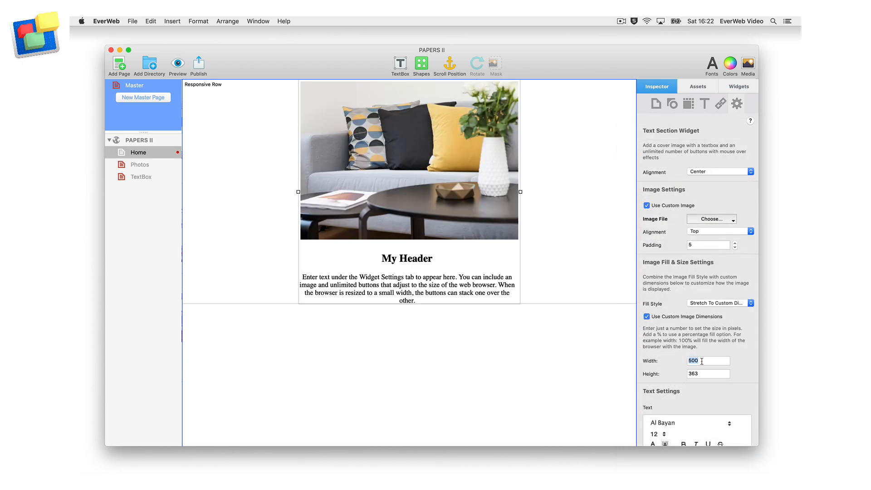
pyautogui.write('180')
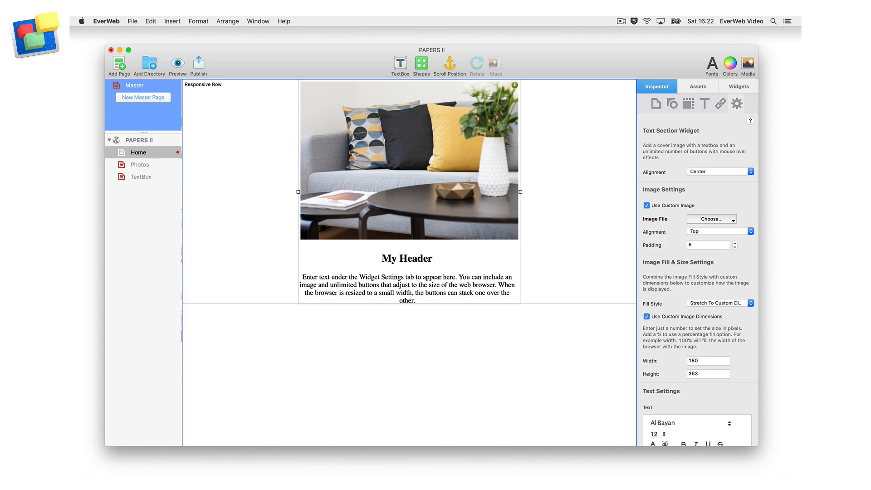
pyautogui.write('a')
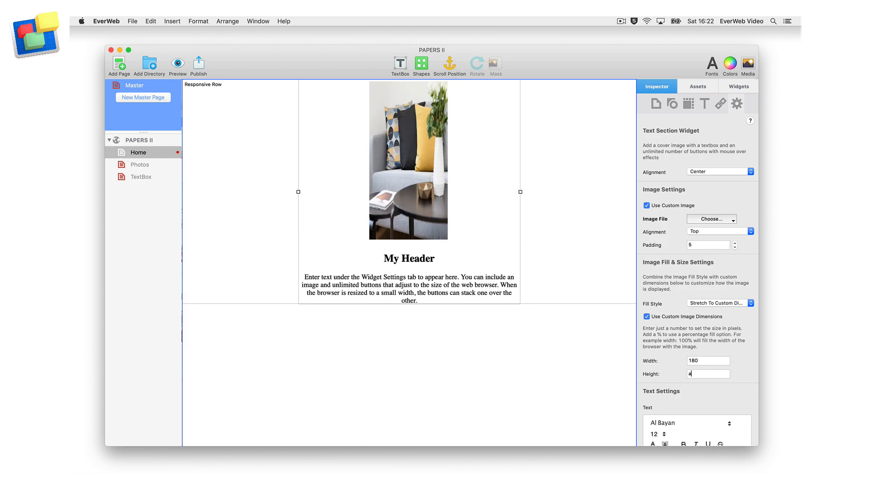
pyautogui.write('uto')
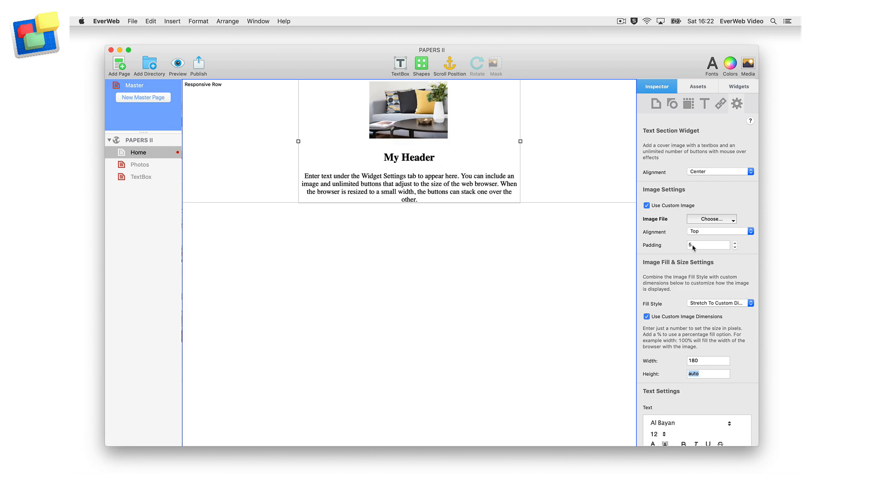
# Set the widget's width to 200 in the Metrics settings
pyautogui.click(688, 104)
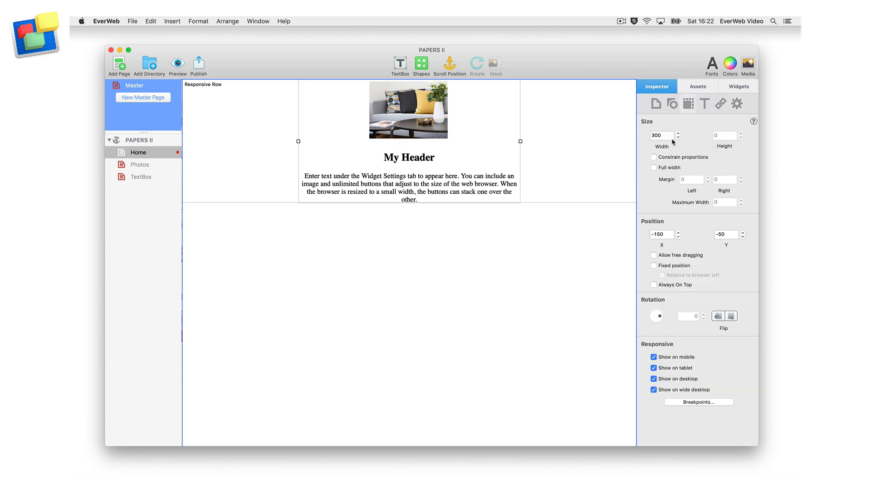
pyautogui.write('200')
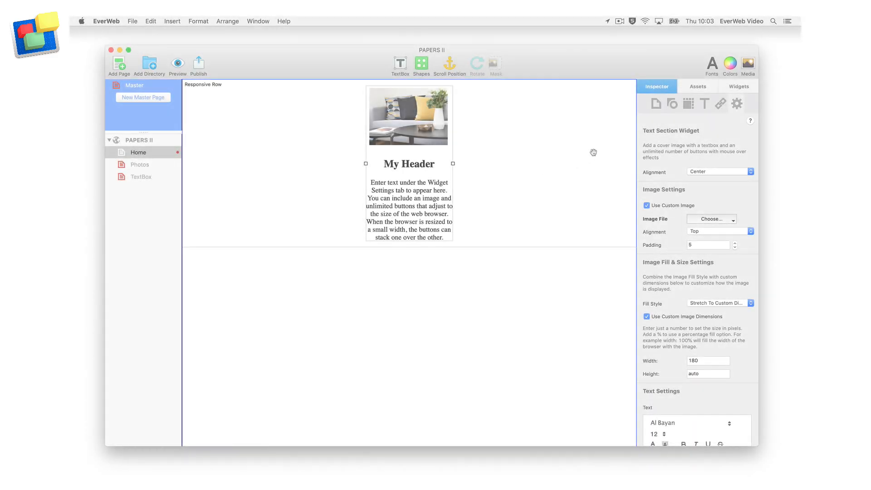
# Add another Text Section widget into the row beside the first
pyautogui.click(739, 86)
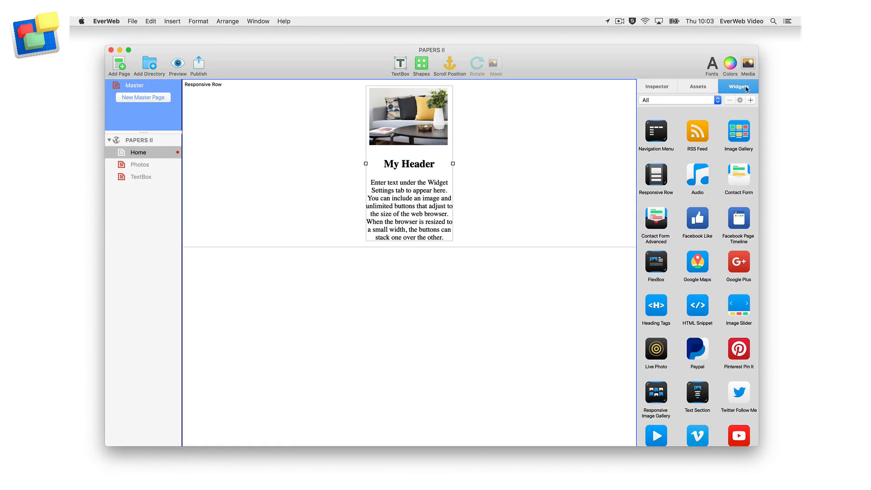
pyautogui.moveTo(691, 386)
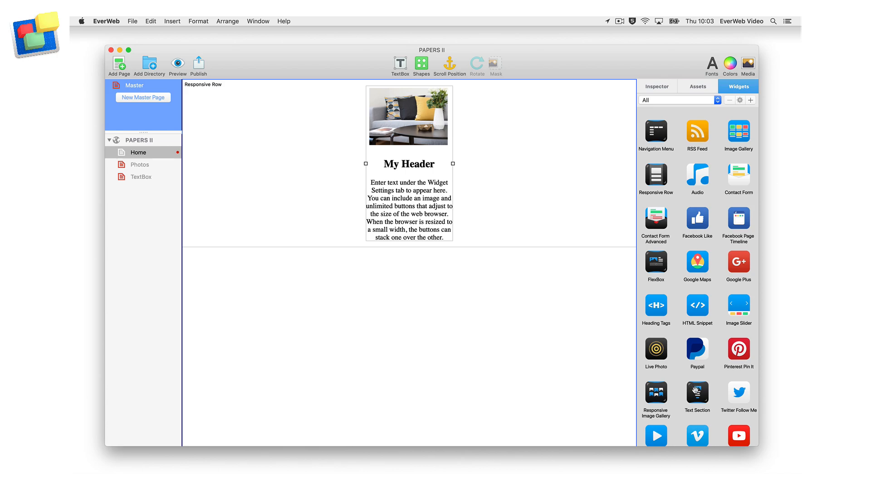
pyautogui.moveTo(697, 395); pyautogui.dragTo(552, 212)
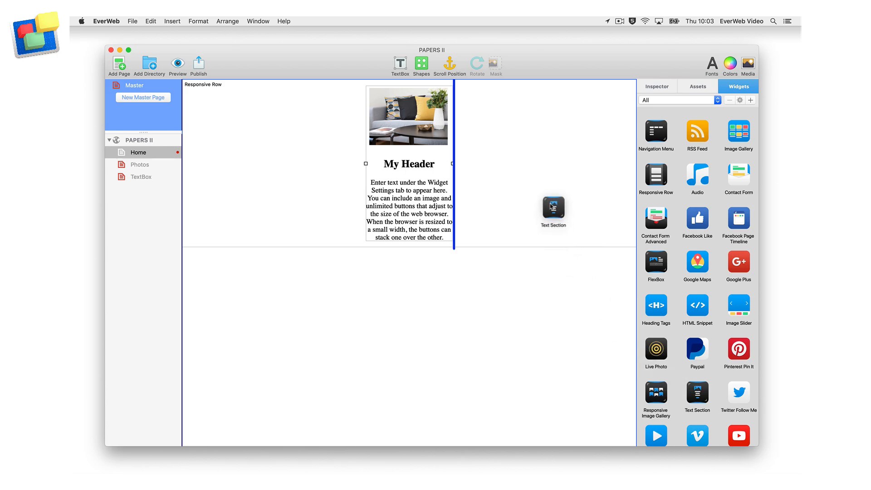
pyautogui.moveTo(553, 210); pyautogui.dragTo(400, 162)
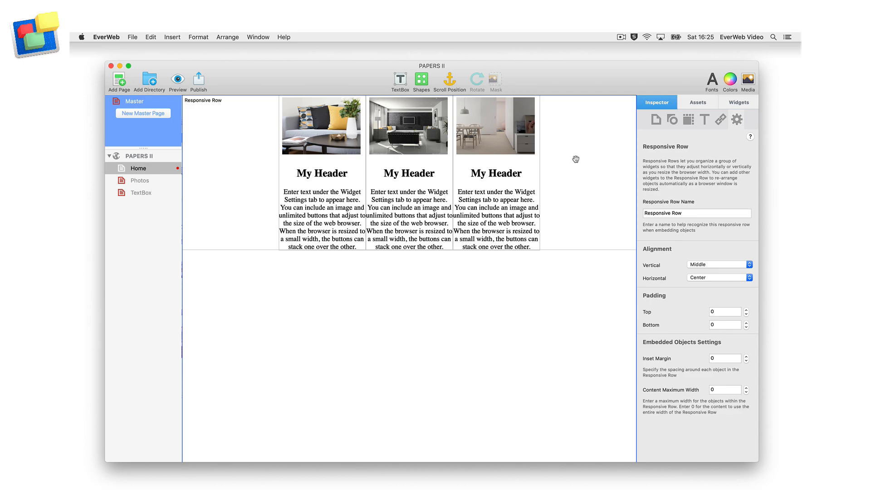
pyautogui.moveTo(658, 294)
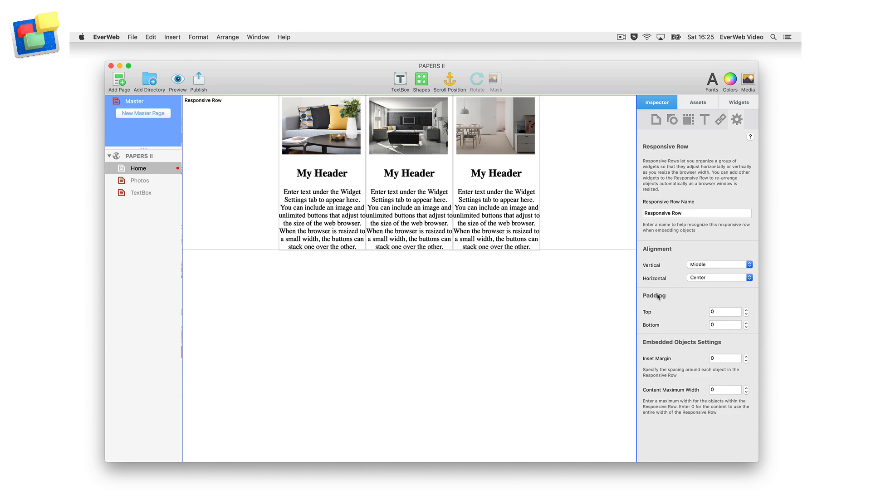
# Set the row's inset margin to 30 and horizontal alignment to Justify-Center
pyautogui.click(725, 358)
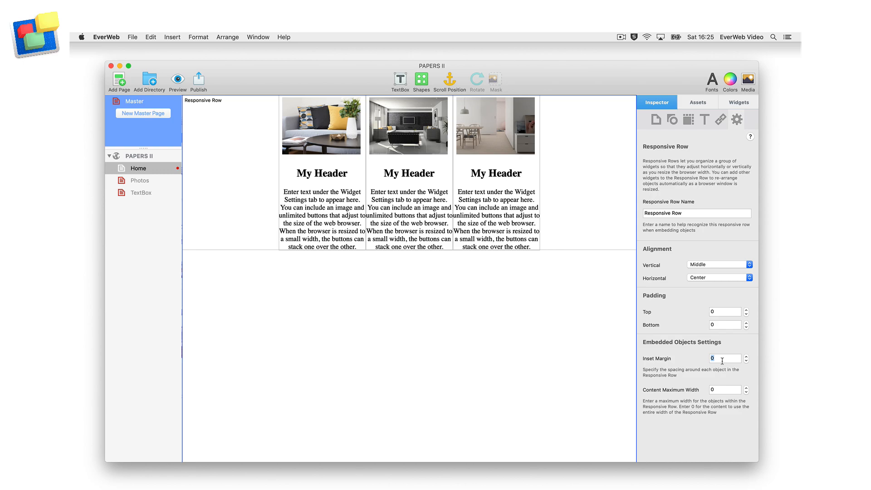
pyautogui.write('30')
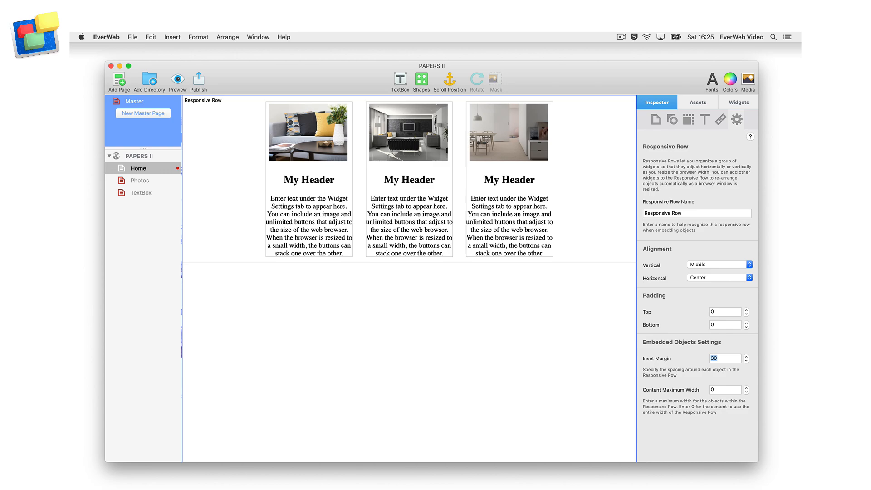
pyautogui.click(719, 277)
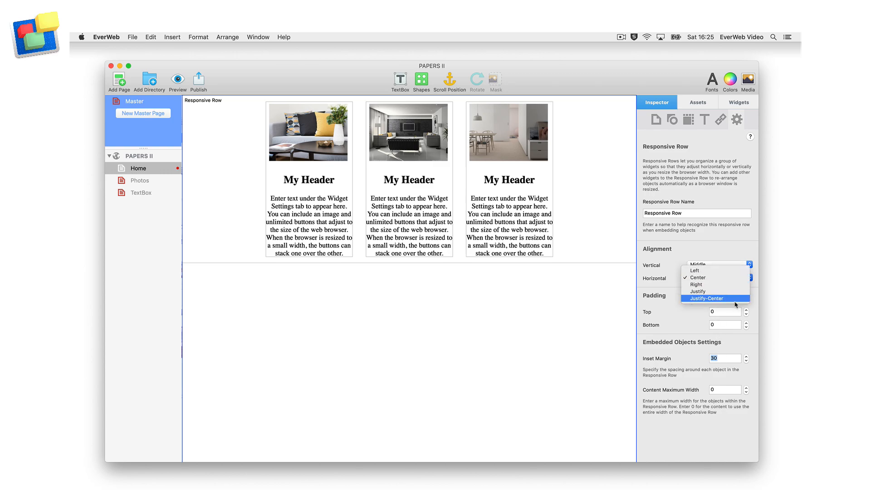
pyautogui.click(706, 298)
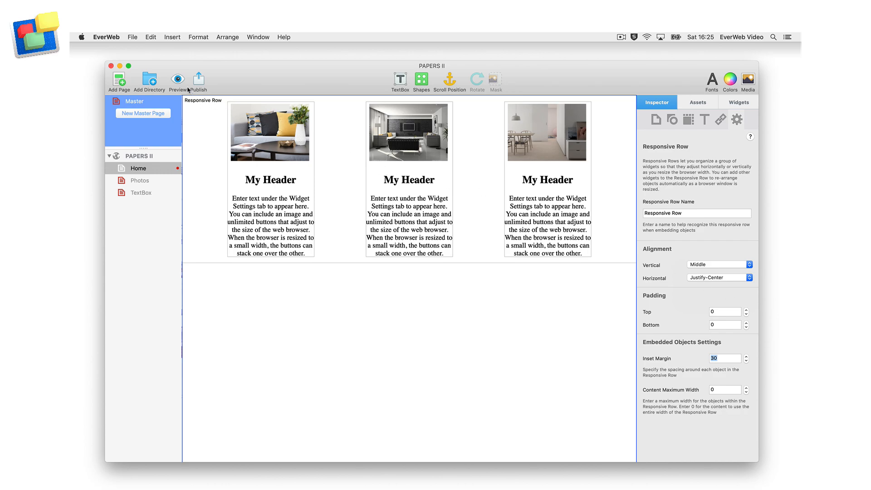
# Preview the page in Safari.app from the browser list
pyautogui.click(178, 80)
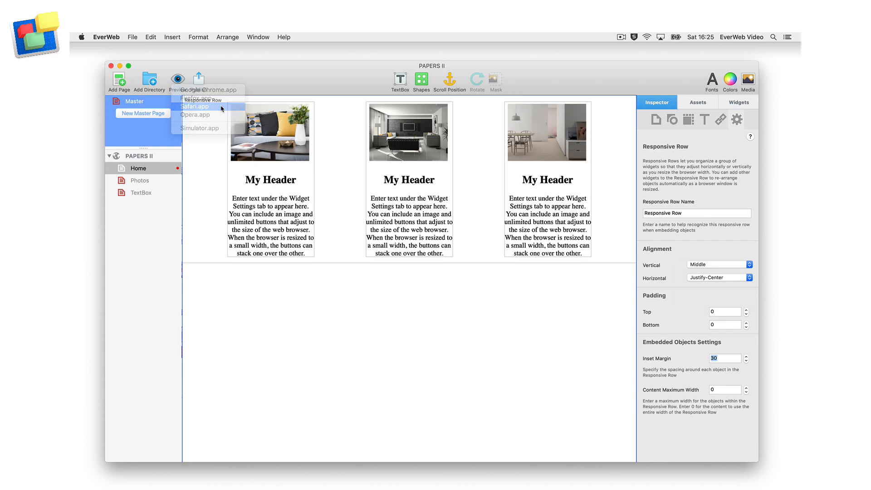
pyautogui.click(195, 107)
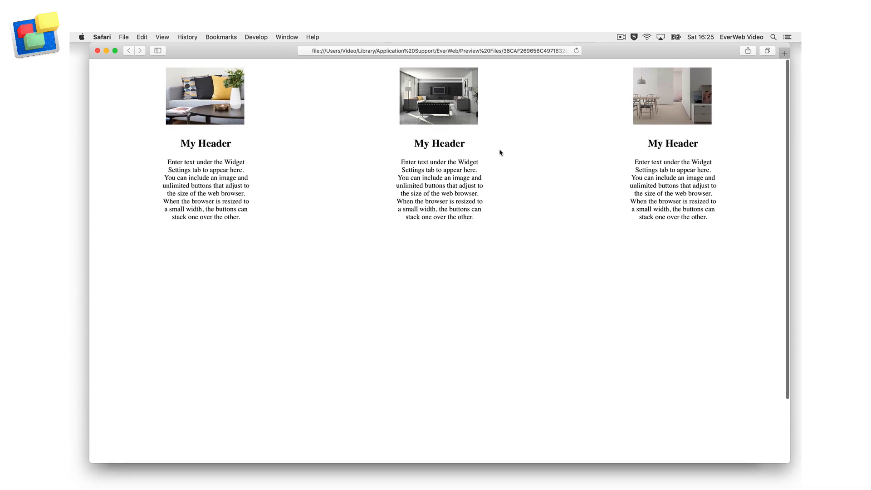
pyautogui.moveTo(346, 175)
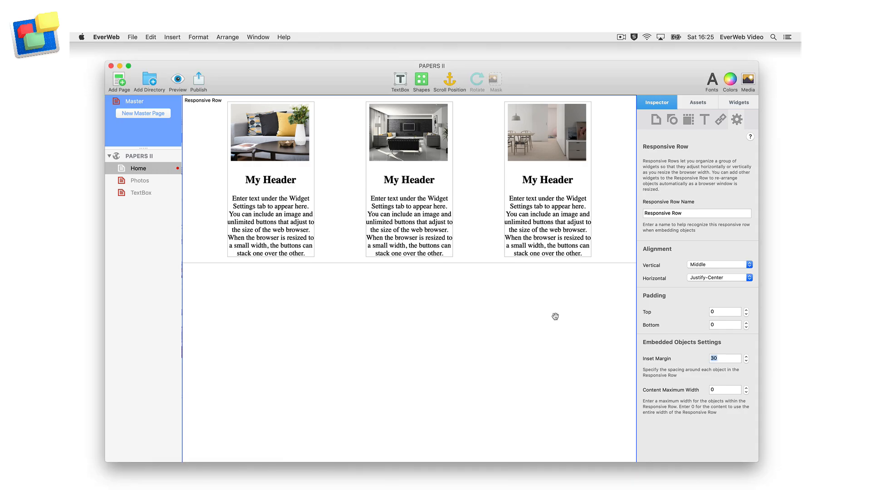
pyautogui.moveTo(723, 389)
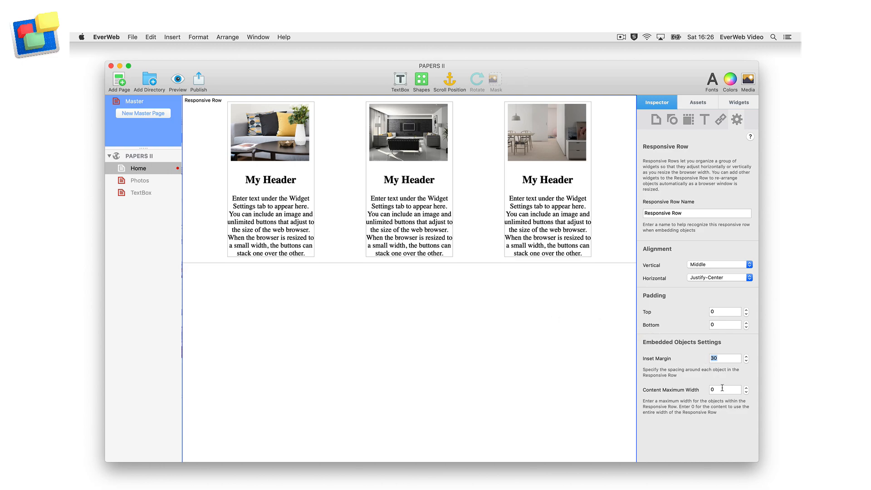
# Set the row's Content Maximum Width to 800
pyautogui.click(724, 389)
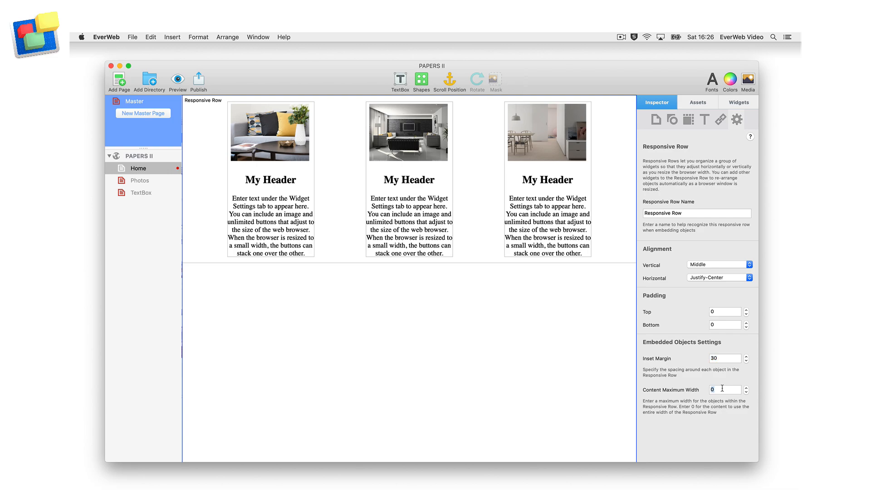
pyautogui.write('800')
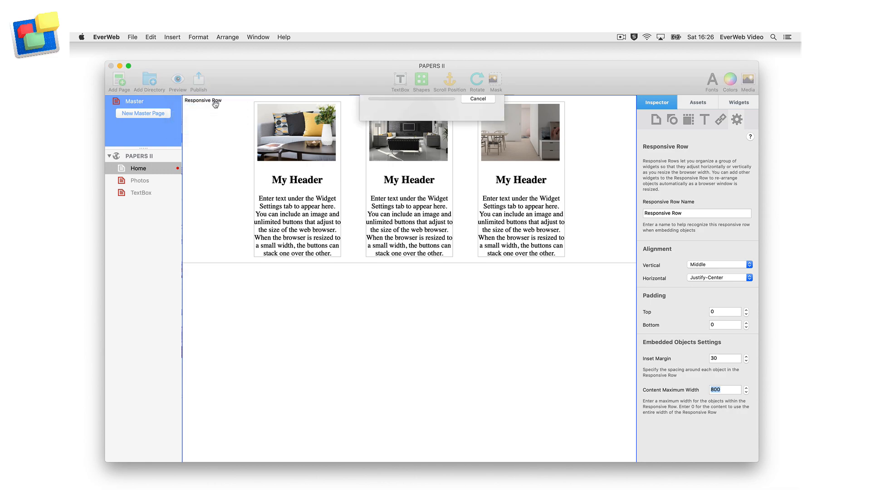
# Preview in Safari and resize the window narrow and wide to test the 800-wide row
pyautogui.click(178, 80)
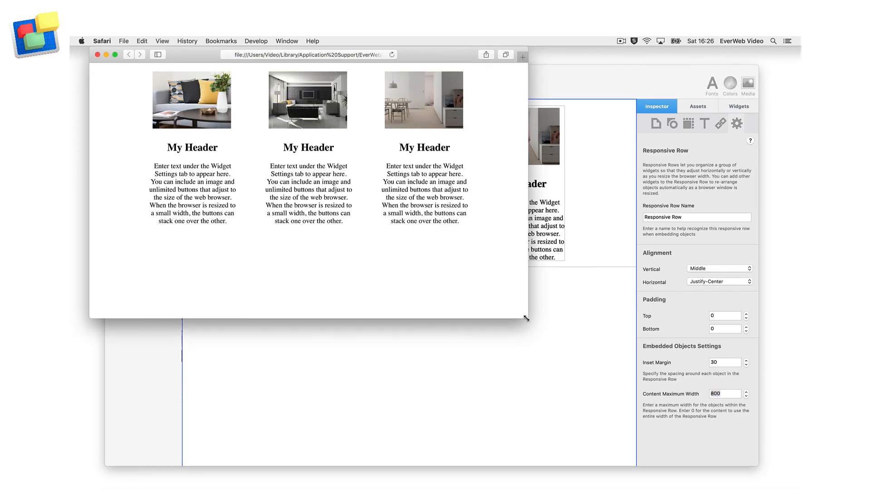
pyautogui.moveTo(526, 319); pyautogui.dragTo(800, 466)
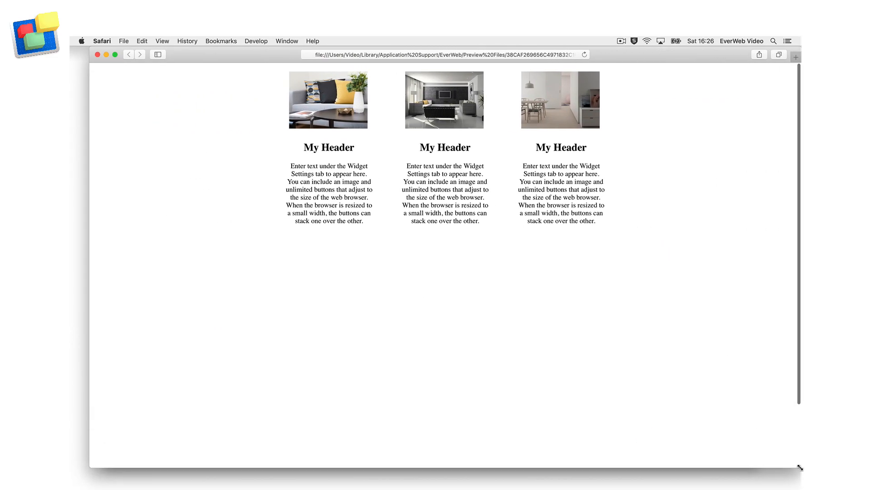
pyautogui.moveTo(798, 468); pyautogui.dragTo(443, 385)
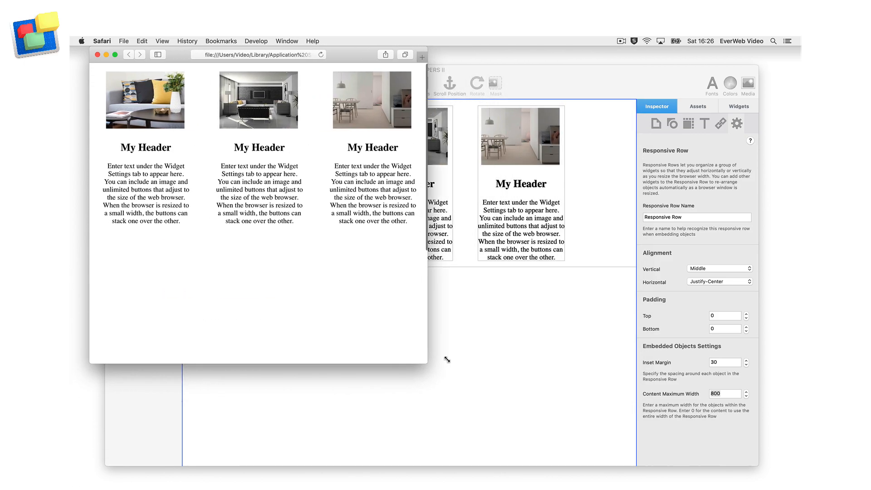
pyautogui.moveTo(450, 360); pyautogui.dragTo(580, 360)
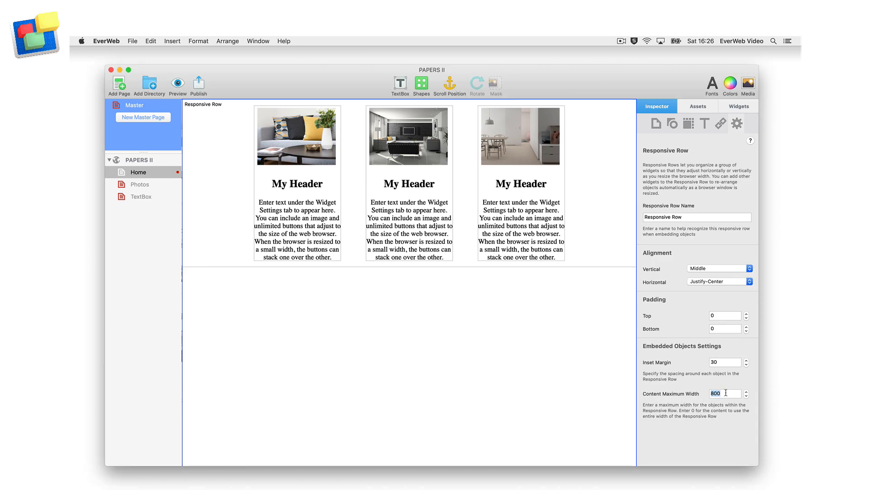
# Set Content Maximum Width to 1000 and preview the page in Safari
pyautogui.write('1000')
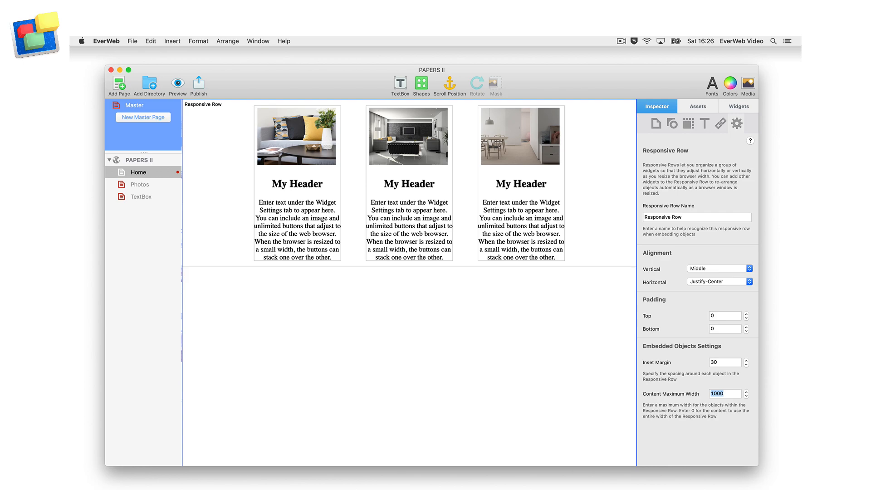
pyautogui.click(178, 83)
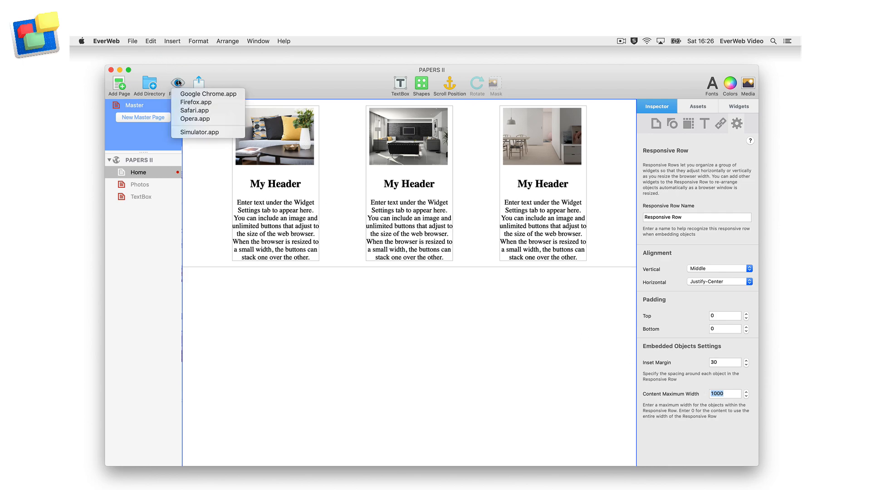
pyautogui.click(198, 82)
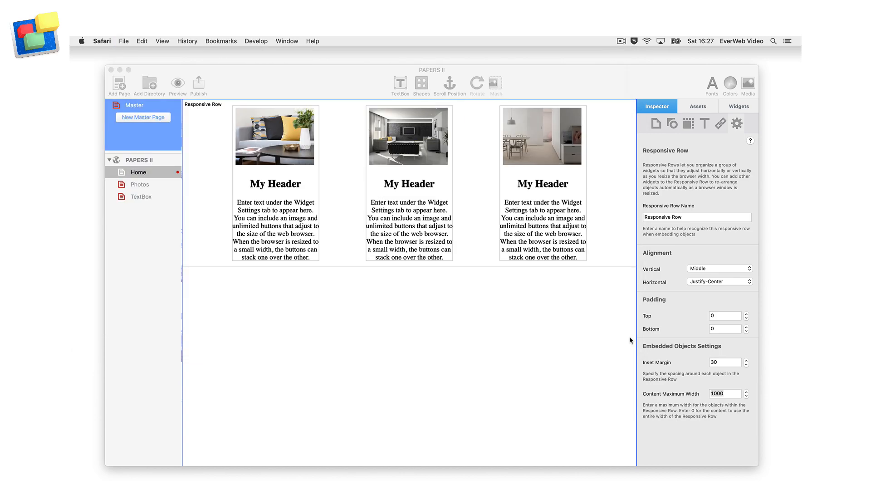
# Reduce Content Maximum Width to 691 so the third widget wraps below
pyautogui.click(724, 394)
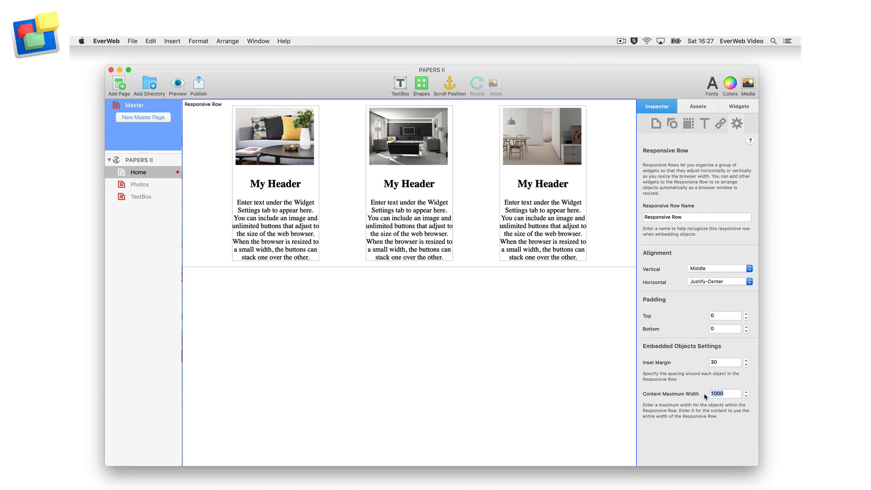
pyautogui.write('691')
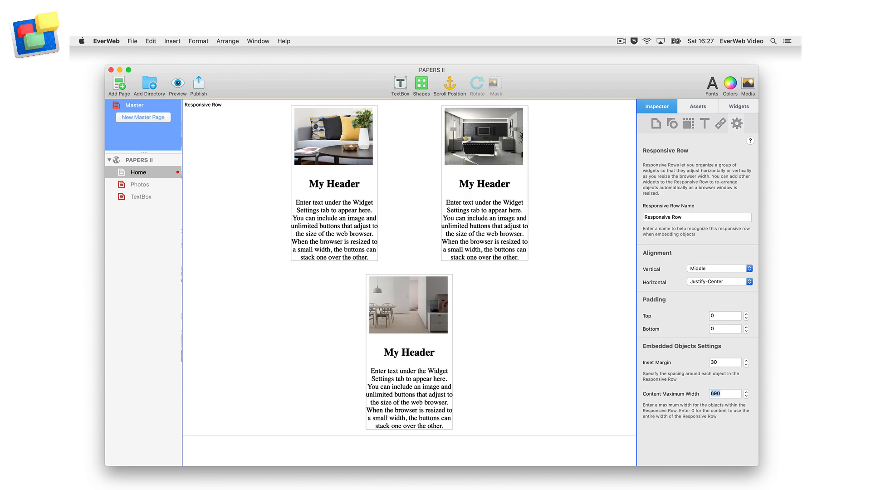
pyautogui.moveTo(526, 390)
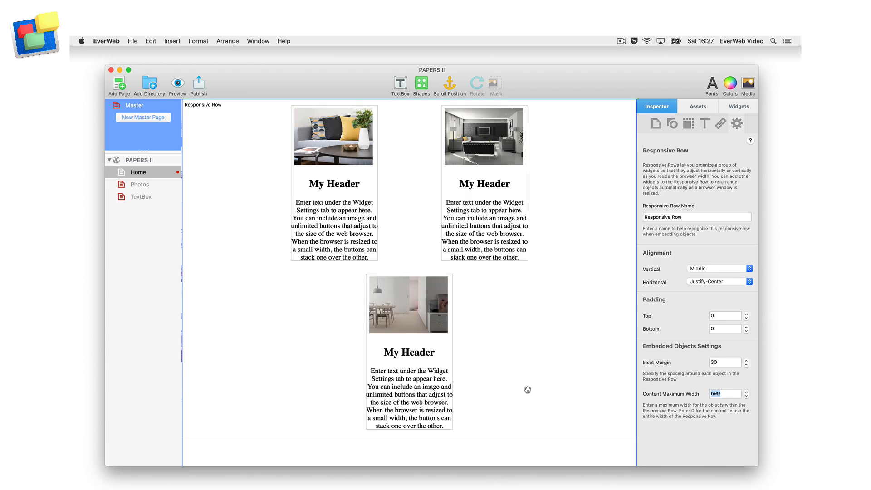
pyautogui.moveTo(445, 435)
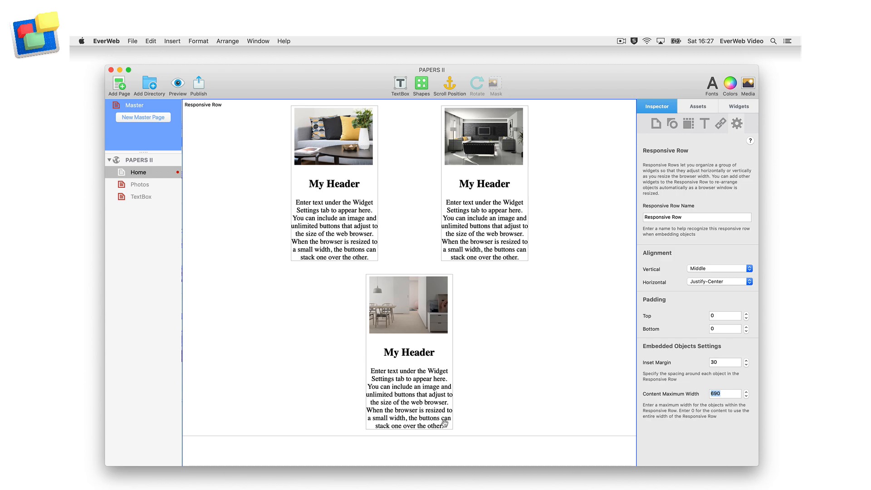